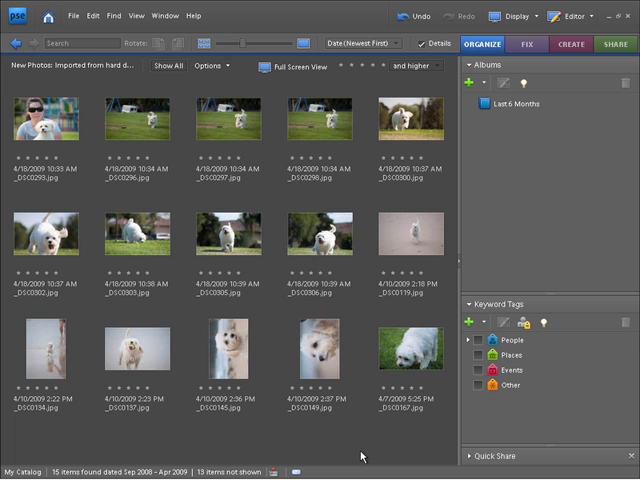
pyautogui.moveTo(362, 456)
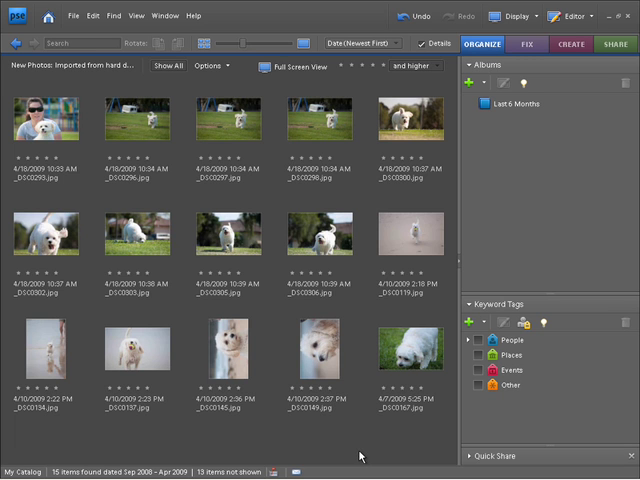
# Select the sideways third dog photo in the bottom row and rotate it right to upright
pyautogui.click(138, 236)
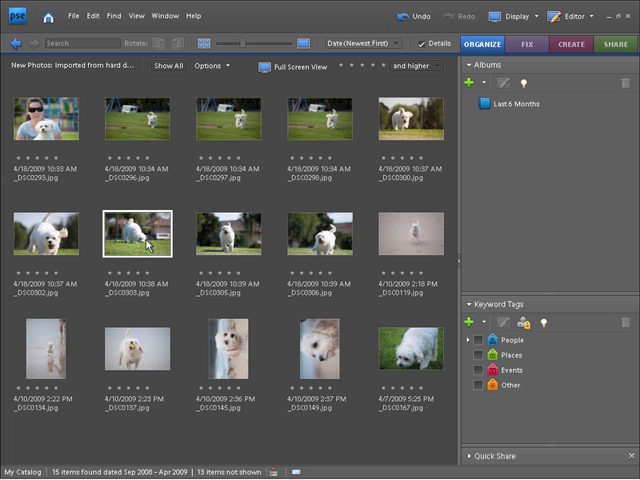
pyautogui.click(228, 356)
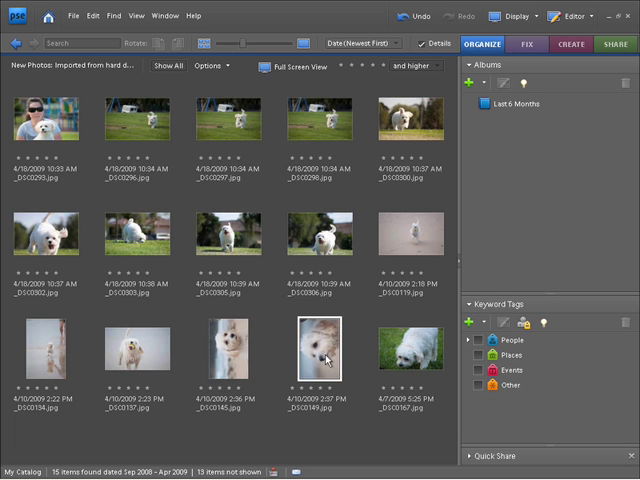
pyautogui.click(230, 358)
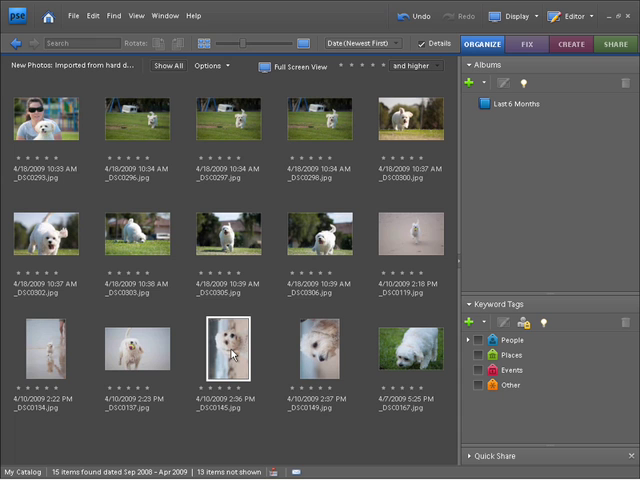
pyautogui.moveTo(232, 360)
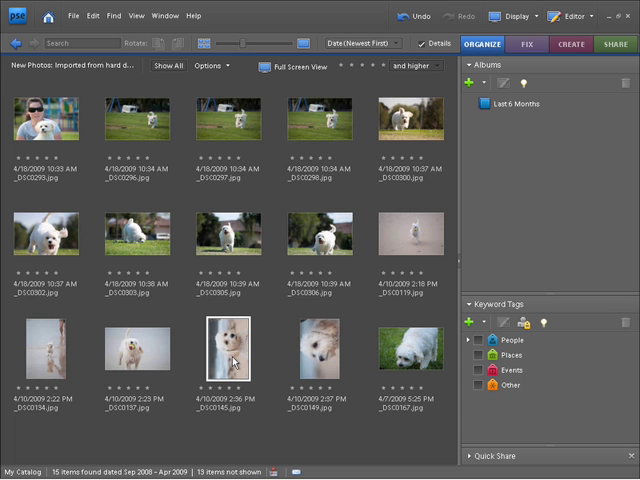
pyautogui.click(228, 358)
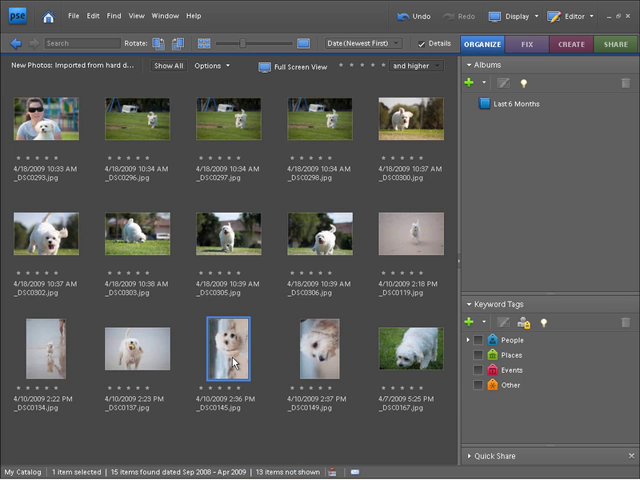
pyautogui.moveTo(232, 360)
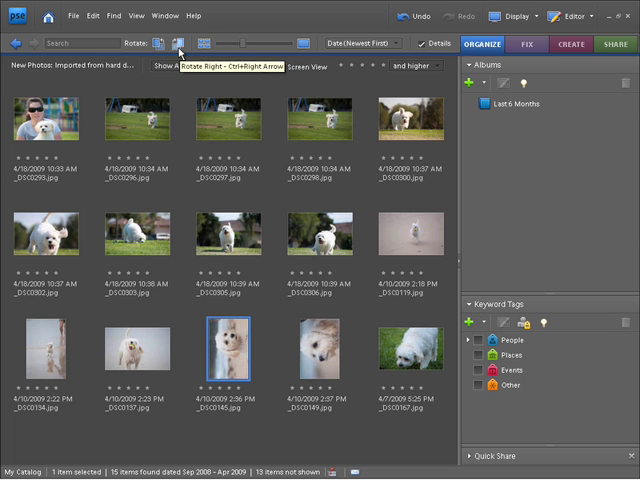
pyautogui.moveTo(158, 44)
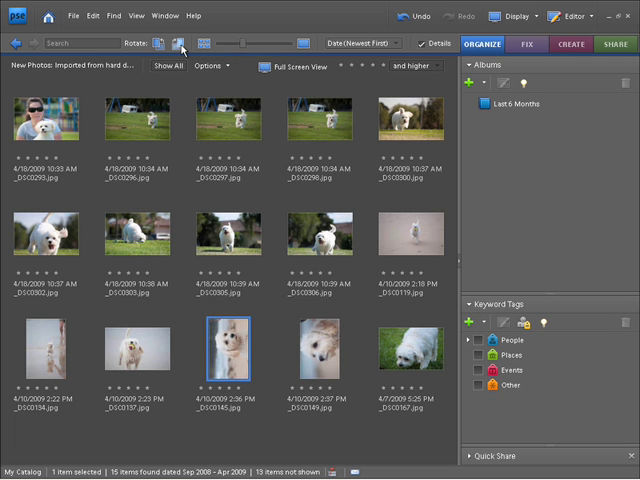
pyautogui.click(178, 44)
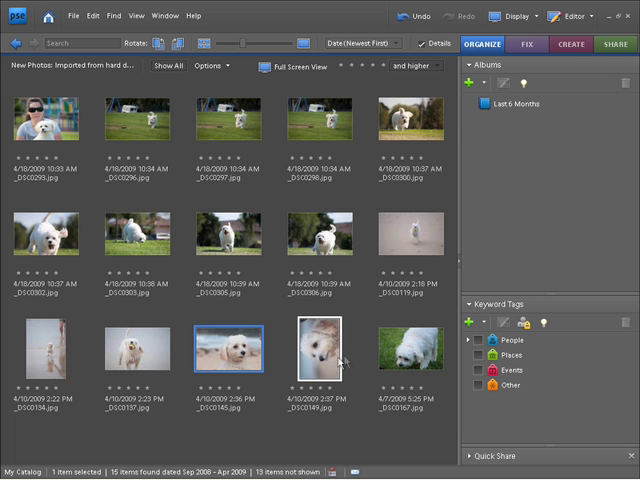
pyautogui.click(322, 360)
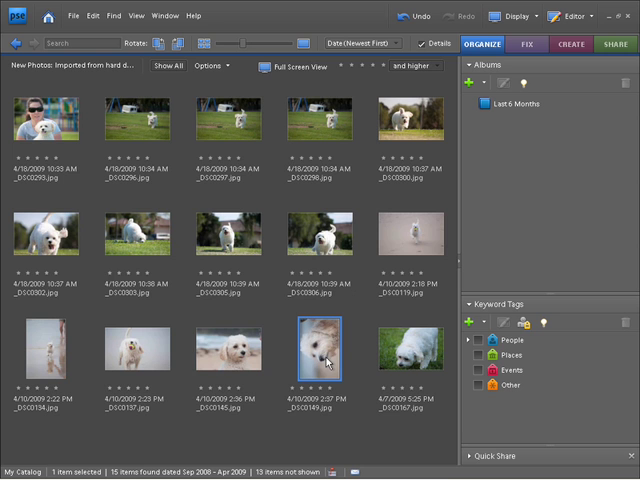
pyautogui.rightClick(324, 356)
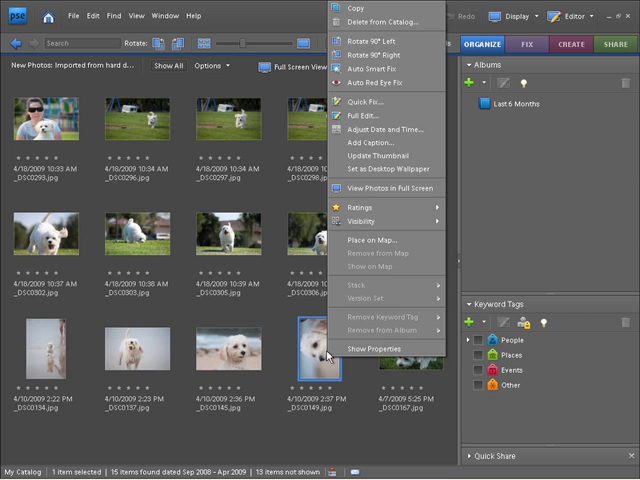
pyautogui.moveTo(378, 40)
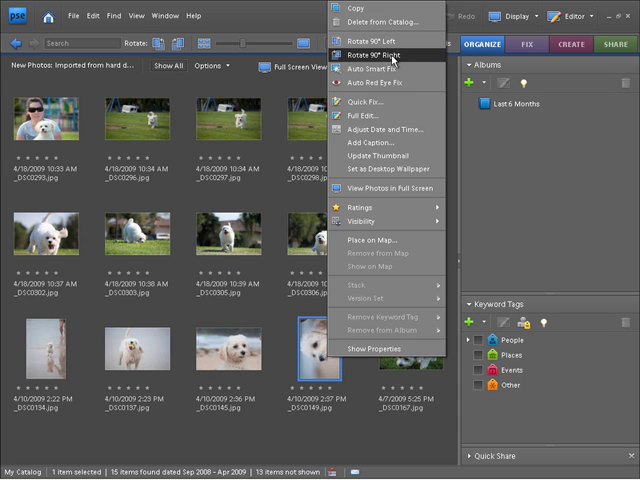
pyautogui.moveTo(380, 56)
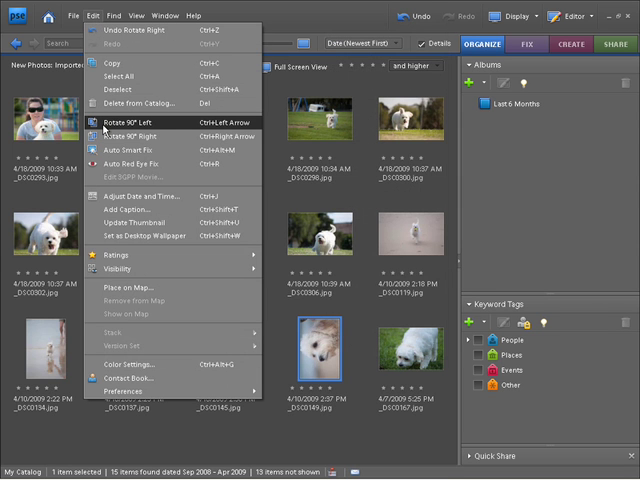
pyautogui.moveTo(130, 138)
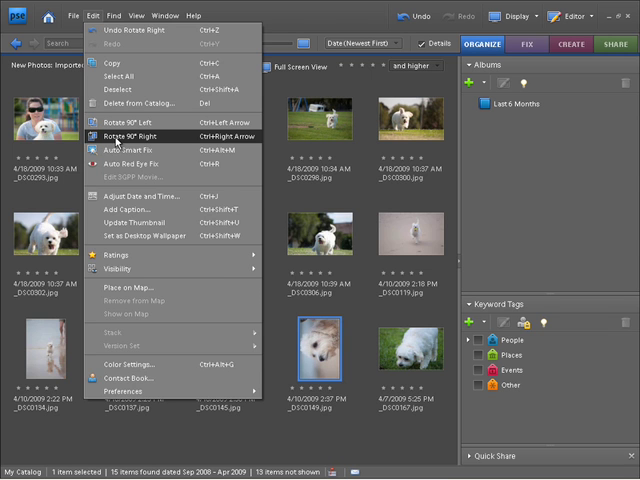
# Rotate the selected fourth bottom-row dog photo 90° right via the Edit menu
pyautogui.click(136, 134)
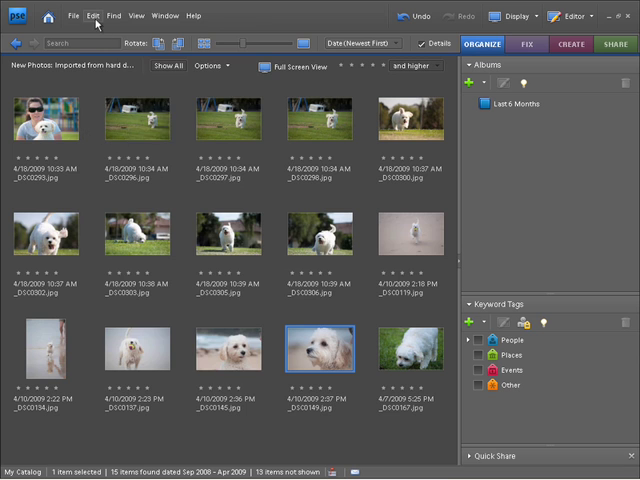
pyautogui.click(92, 16)
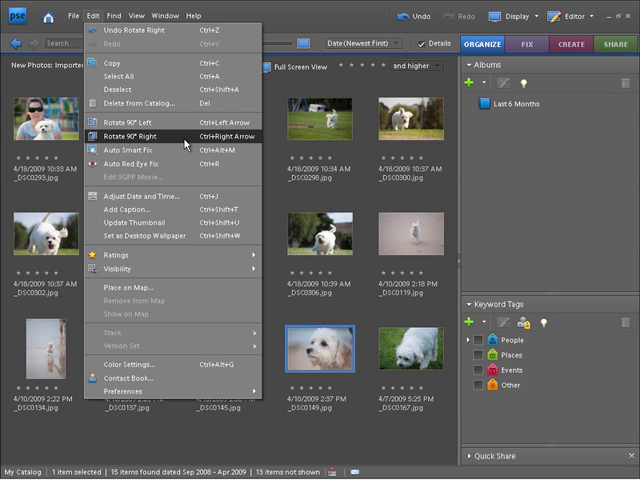
pyautogui.moveTo(184, 134)
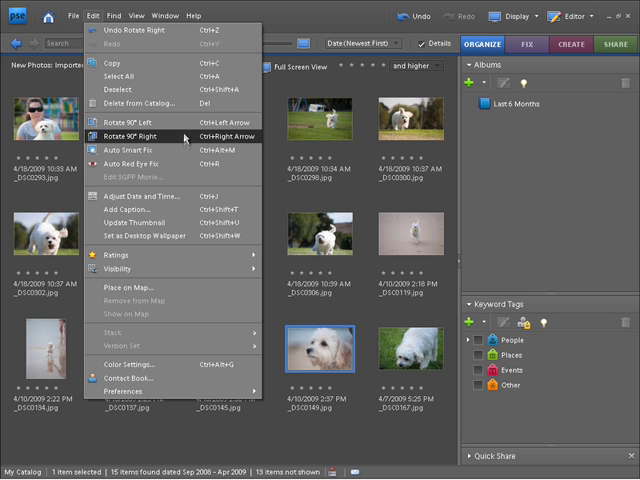